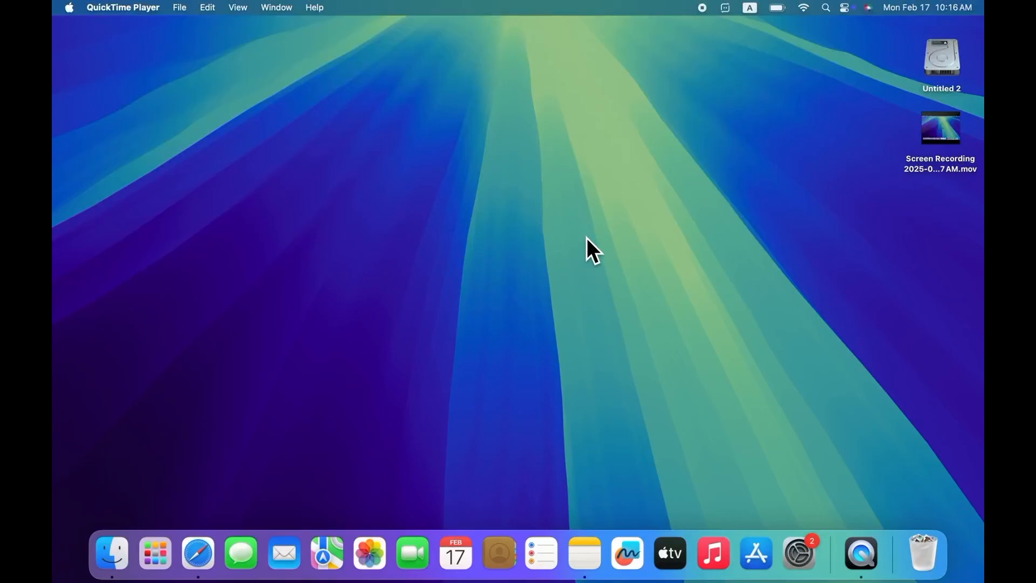
mouse_move(590, 270)
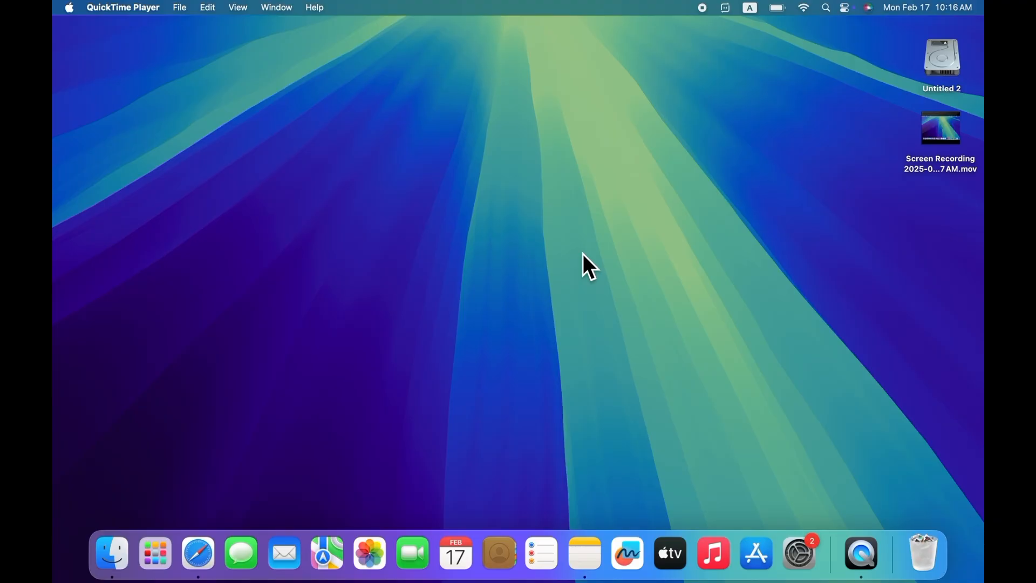
mouse_move(466, 248)
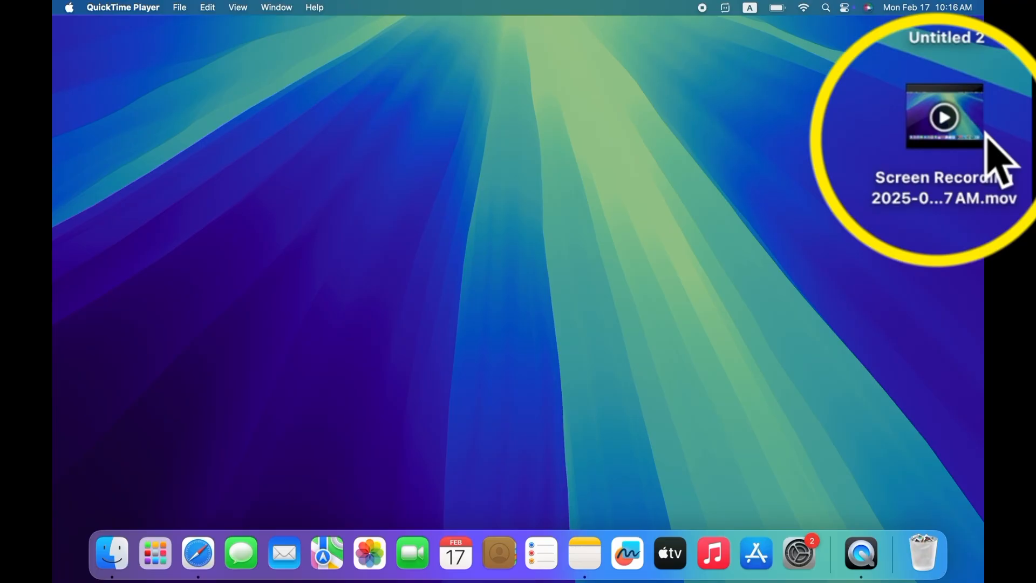
Show Get Info for the original Screen Recording .mov, revealing its 342.9 MB size
right_click(941, 128)
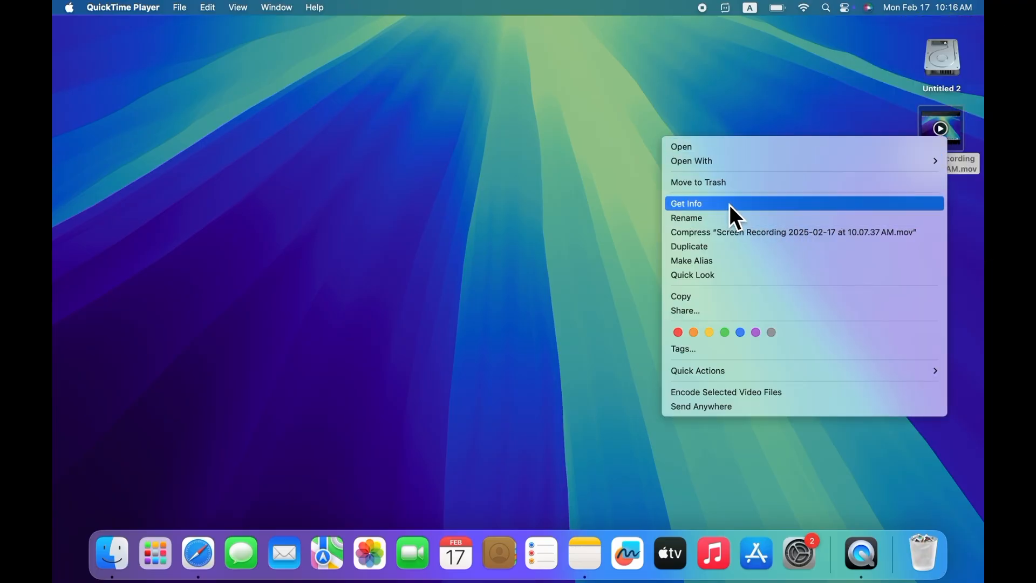
left_click(686, 203)
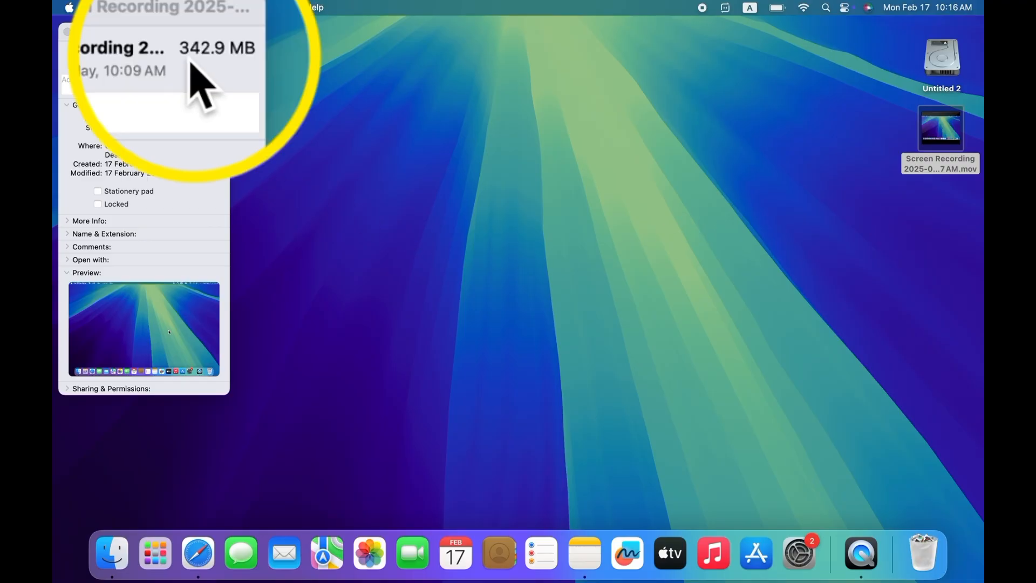
mouse_move(228, 96)
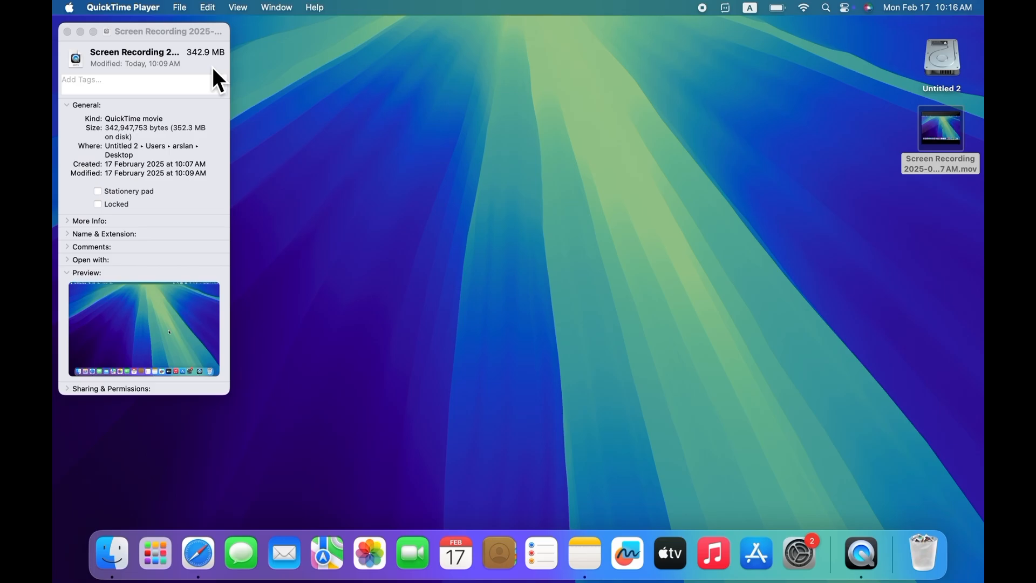
mouse_move(74, 50)
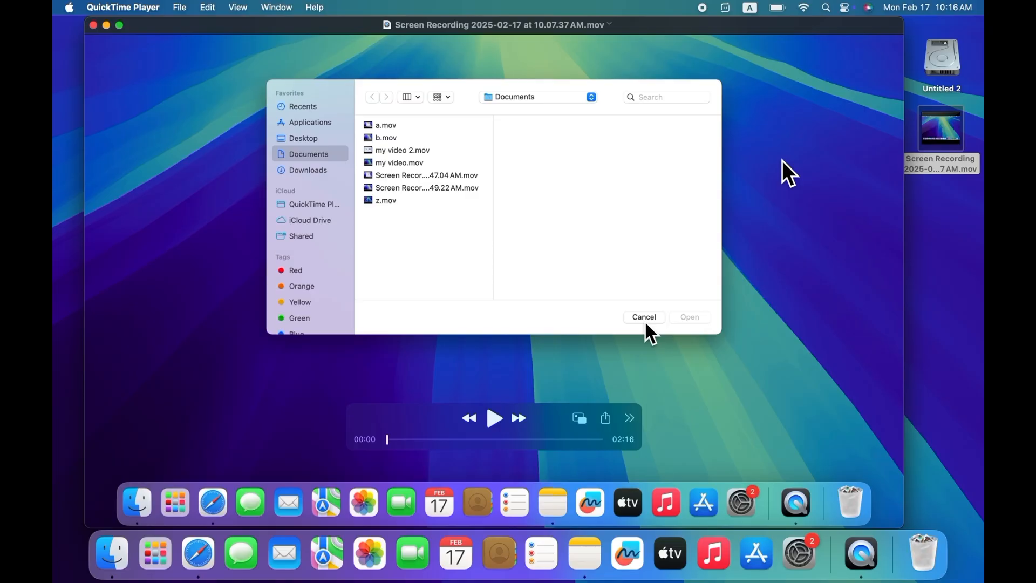
mouse_move(439, 46)
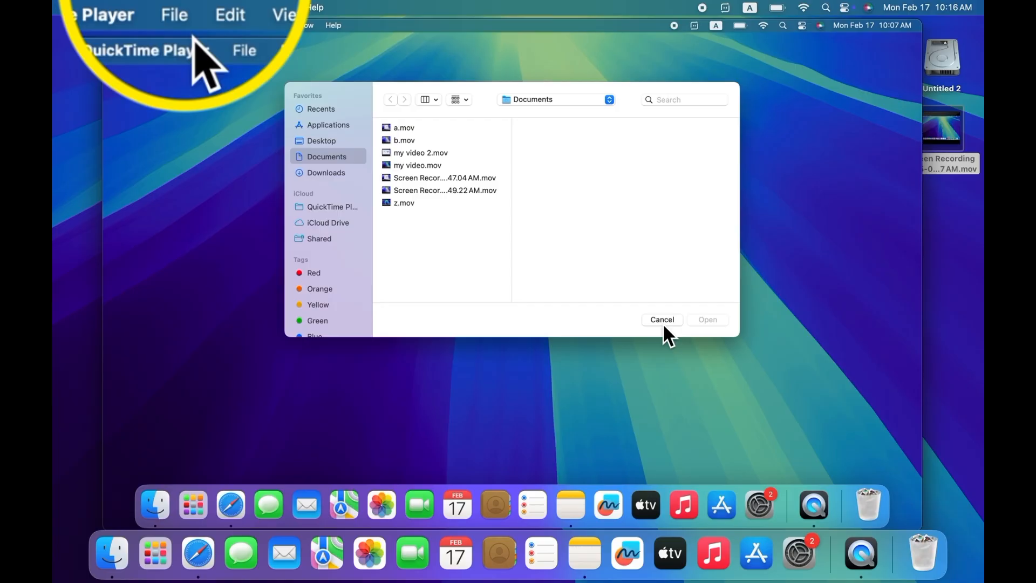
Start a 720p export of the opened recording via File > Export As
left_click(174, 14)
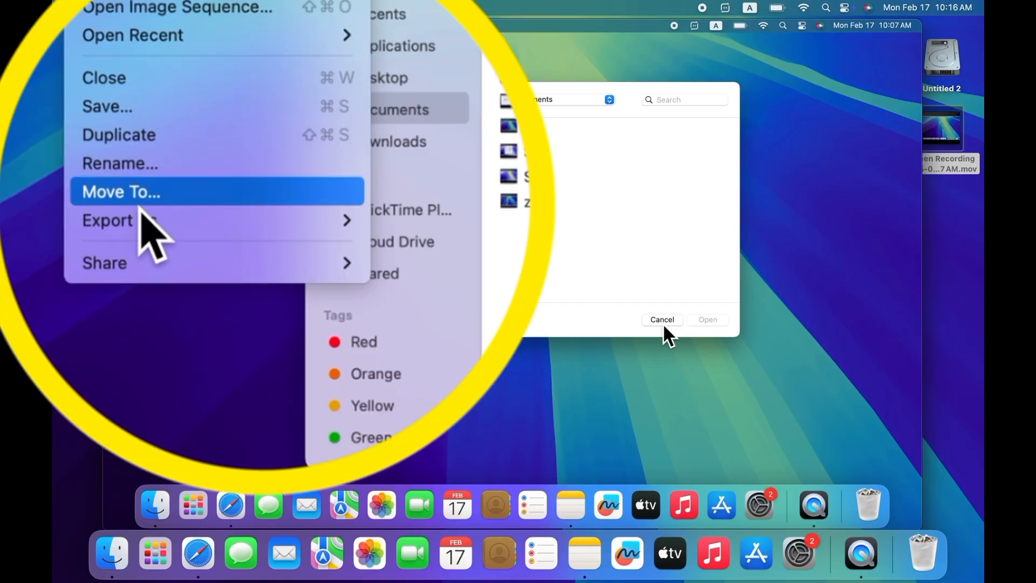
mouse_move(119, 220)
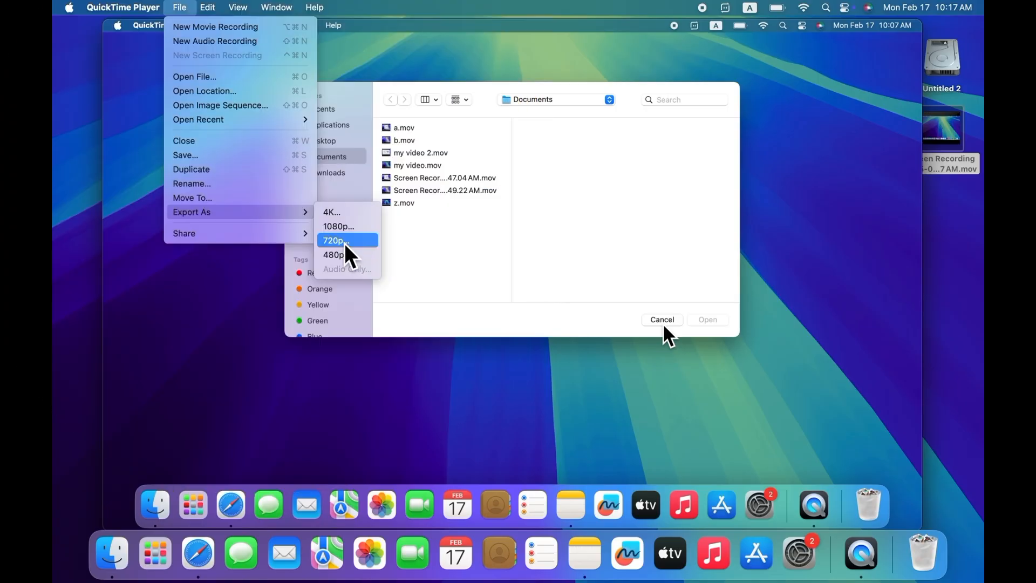
mouse_move(350, 211)
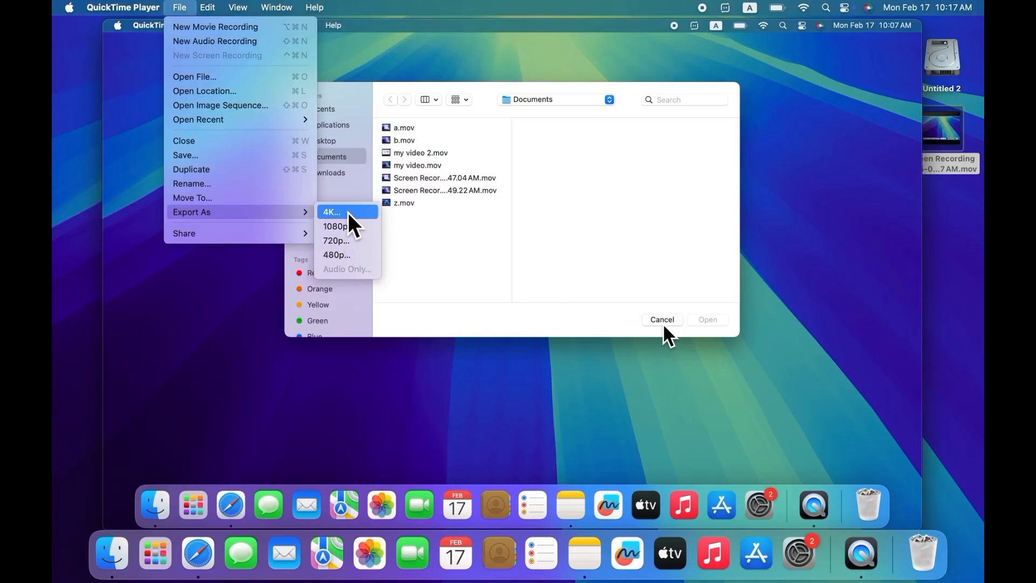
mouse_move(340, 245)
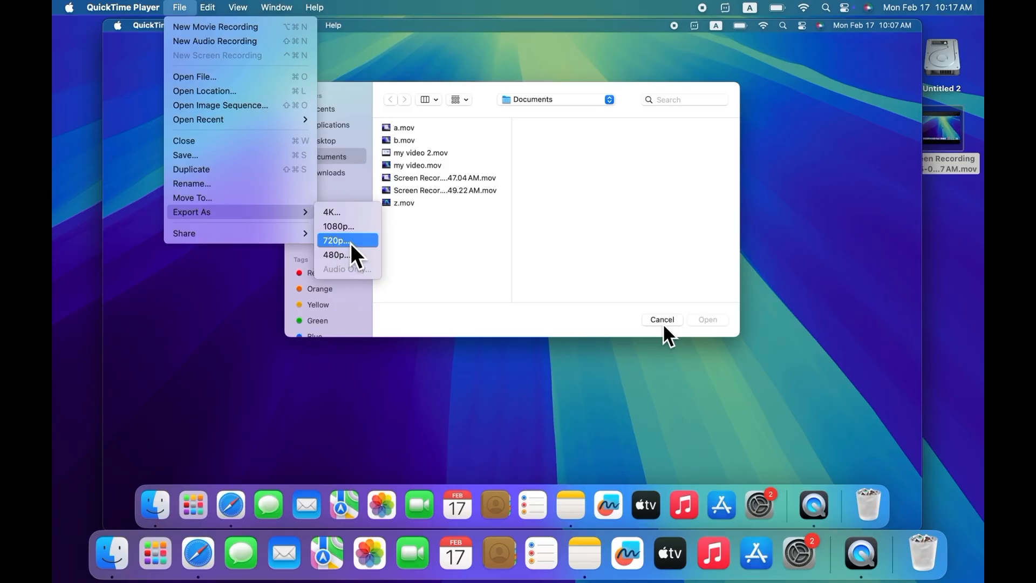
left_click(336, 240)
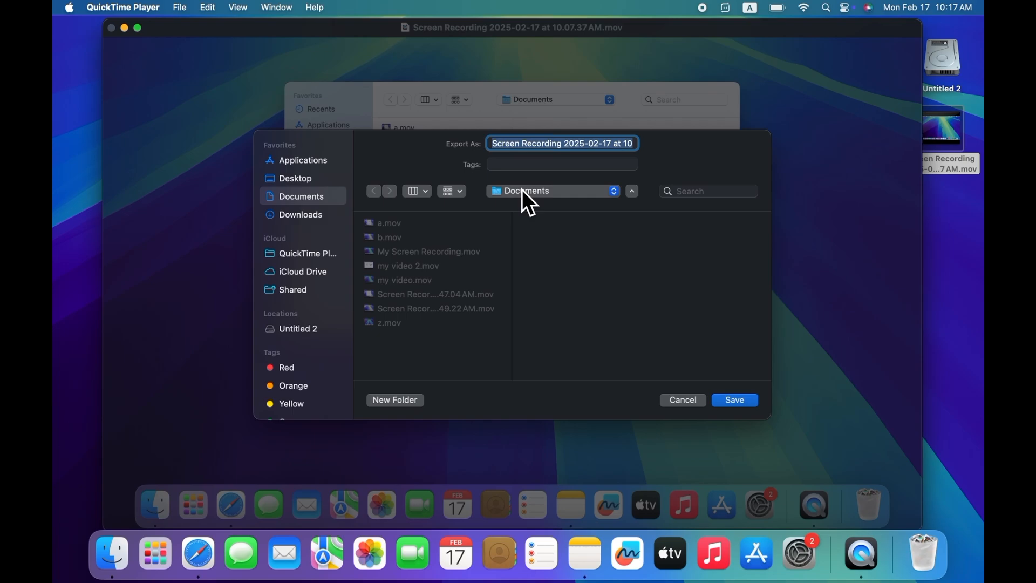
Name the export 'My Video' and save it to the Desktop
key("delete")
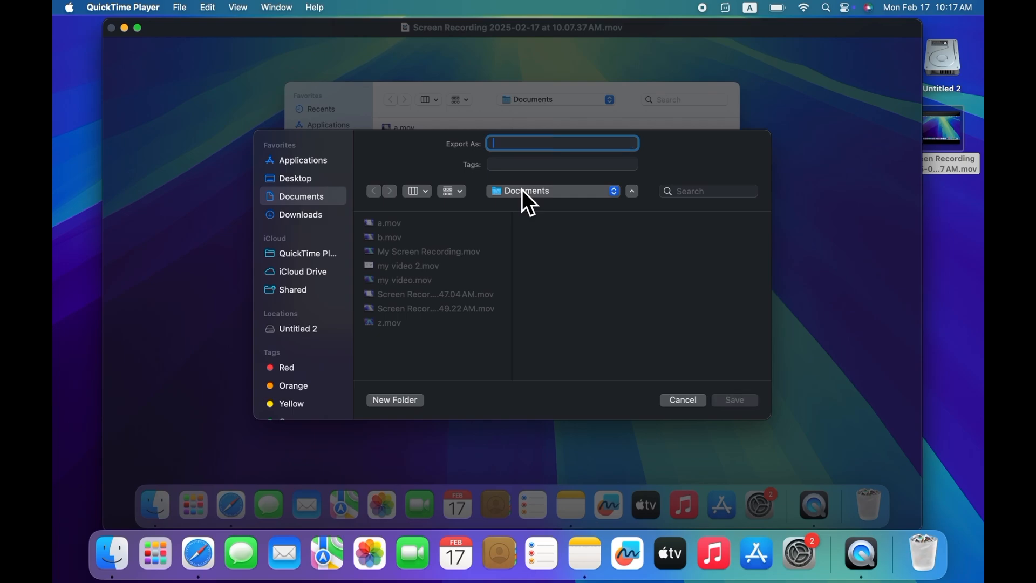
type("my")
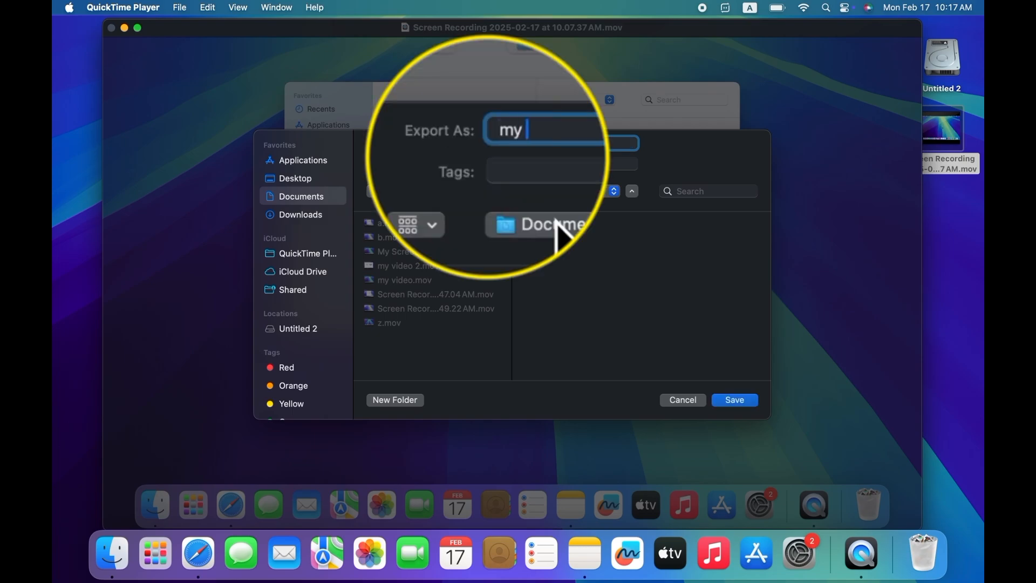
type("Video")
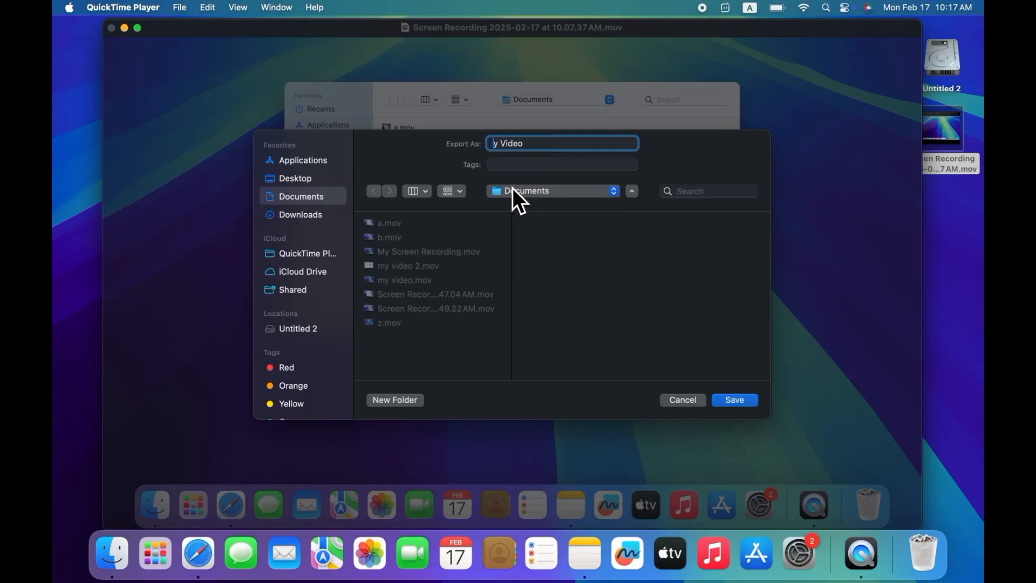
type("My Video")
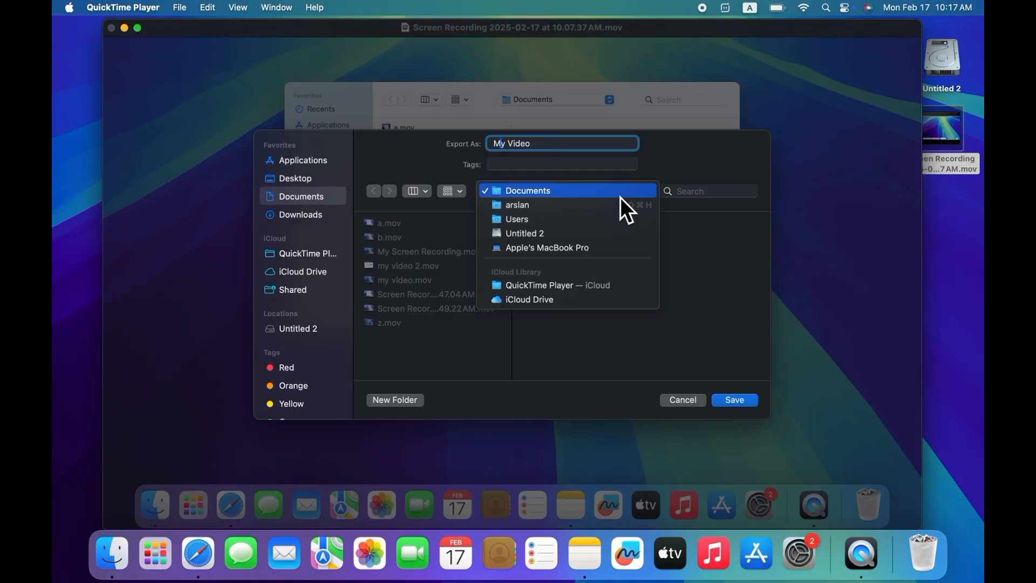
left_click(734, 399)
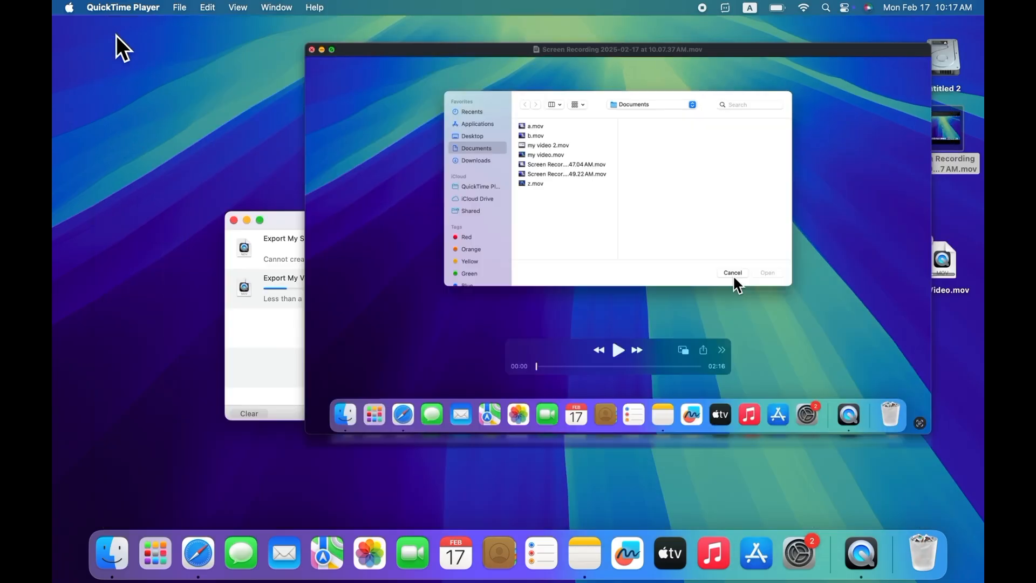
Close the original recording and dismiss the completed export of My Video.mov
left_click(732, 272)
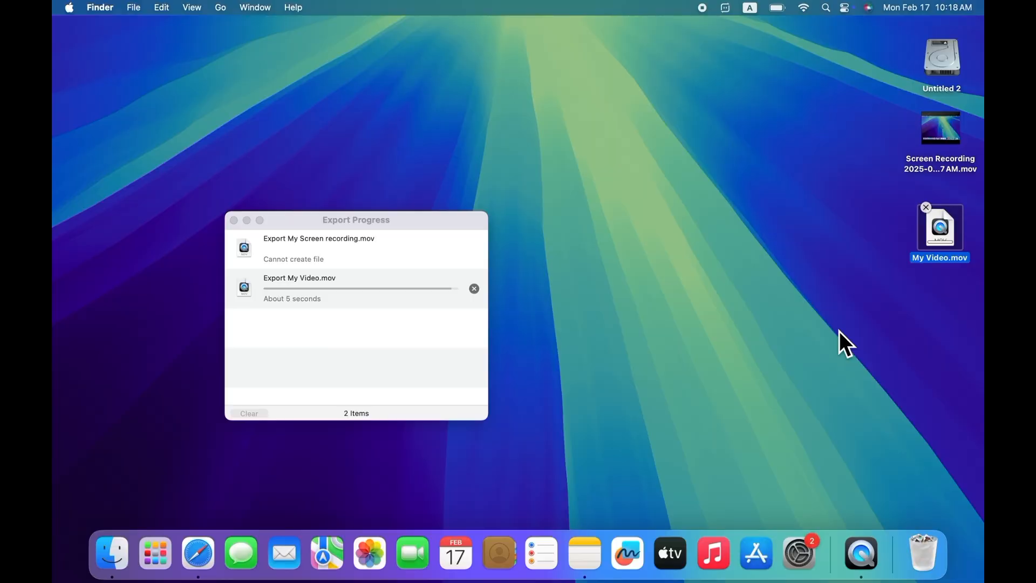
left_click(233, 220)
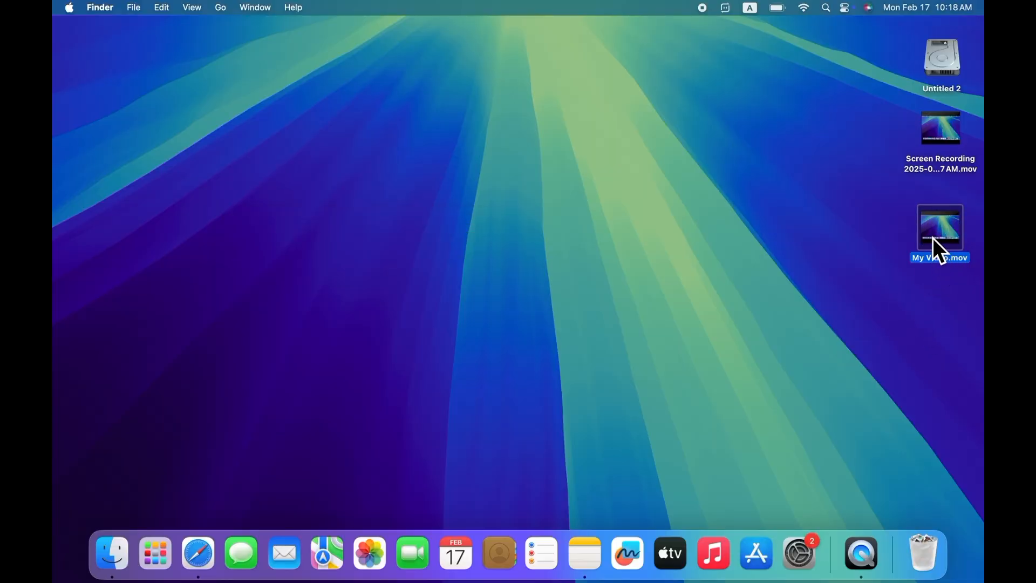
Show Get Info for My Video.mov on the desktop, confirming its reduced 83.5 MB size
right_click(939, 228)
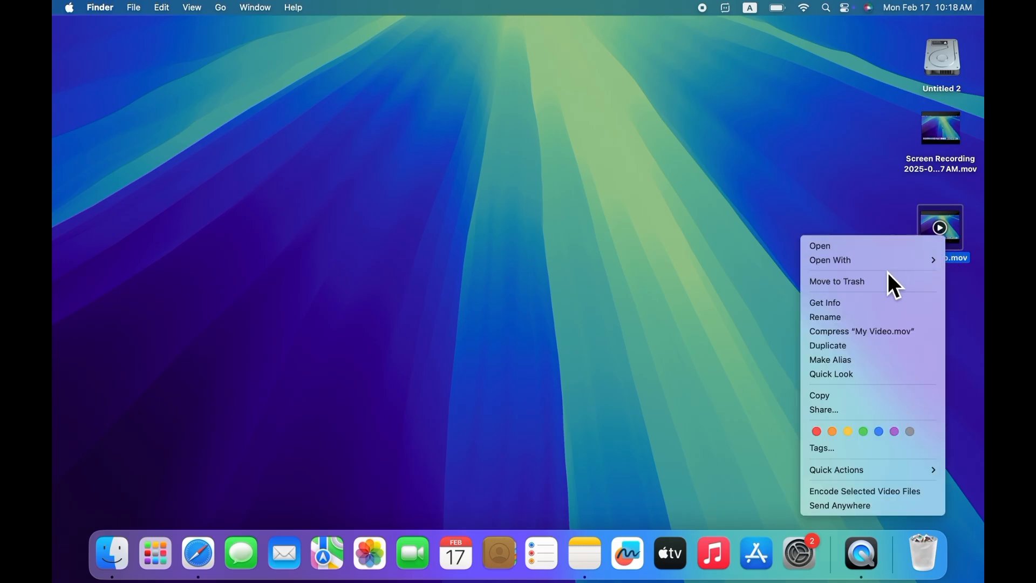
left_click(825, 303)
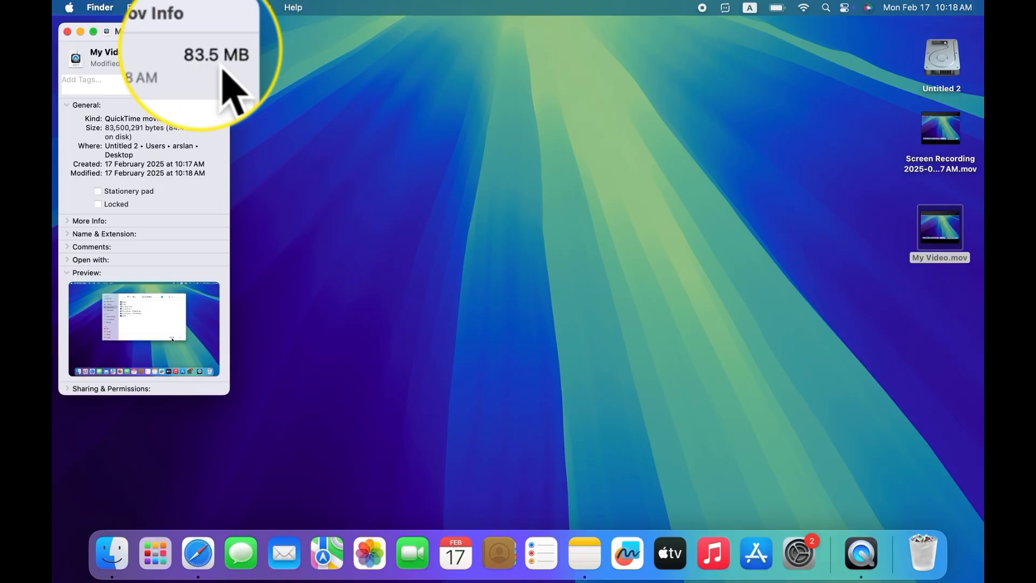
mouse_move(218, 140)
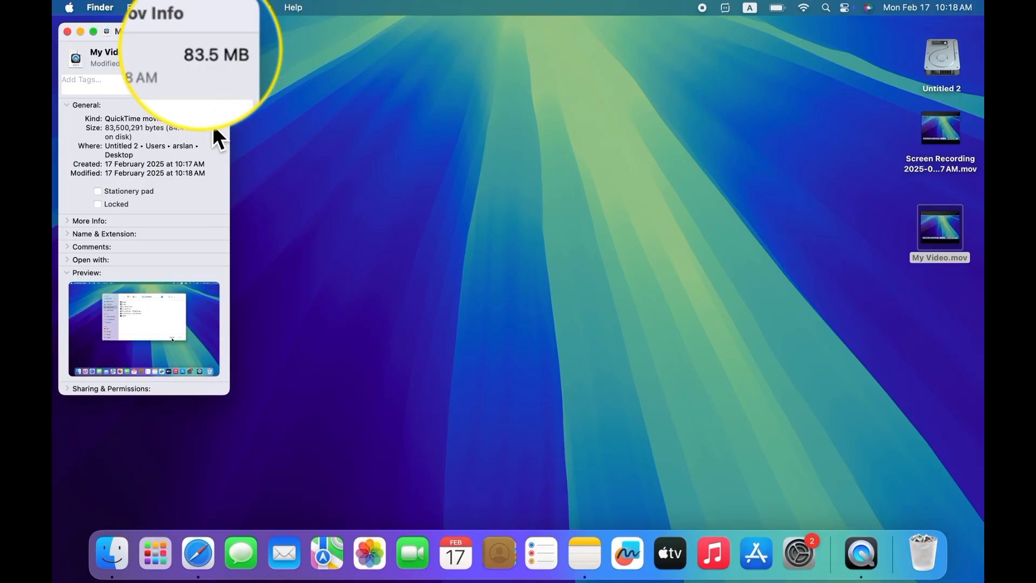